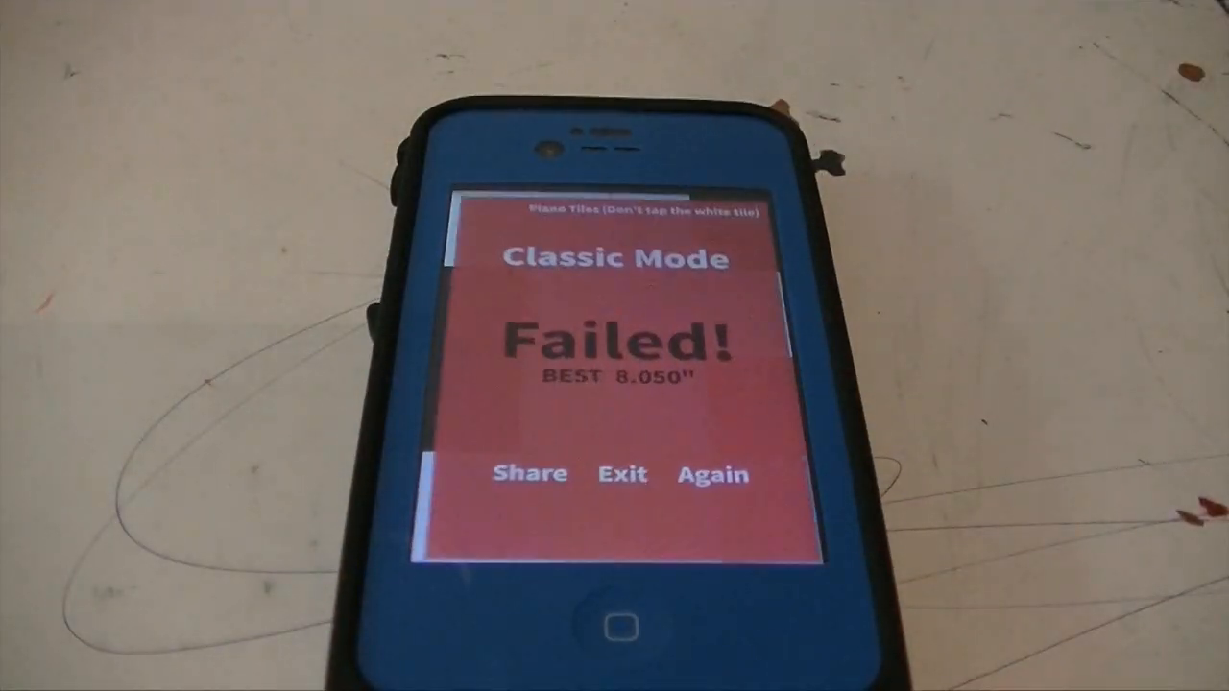
- Start a Classic Mode game from the main menu and retry after it fails
left_click(712, 474)
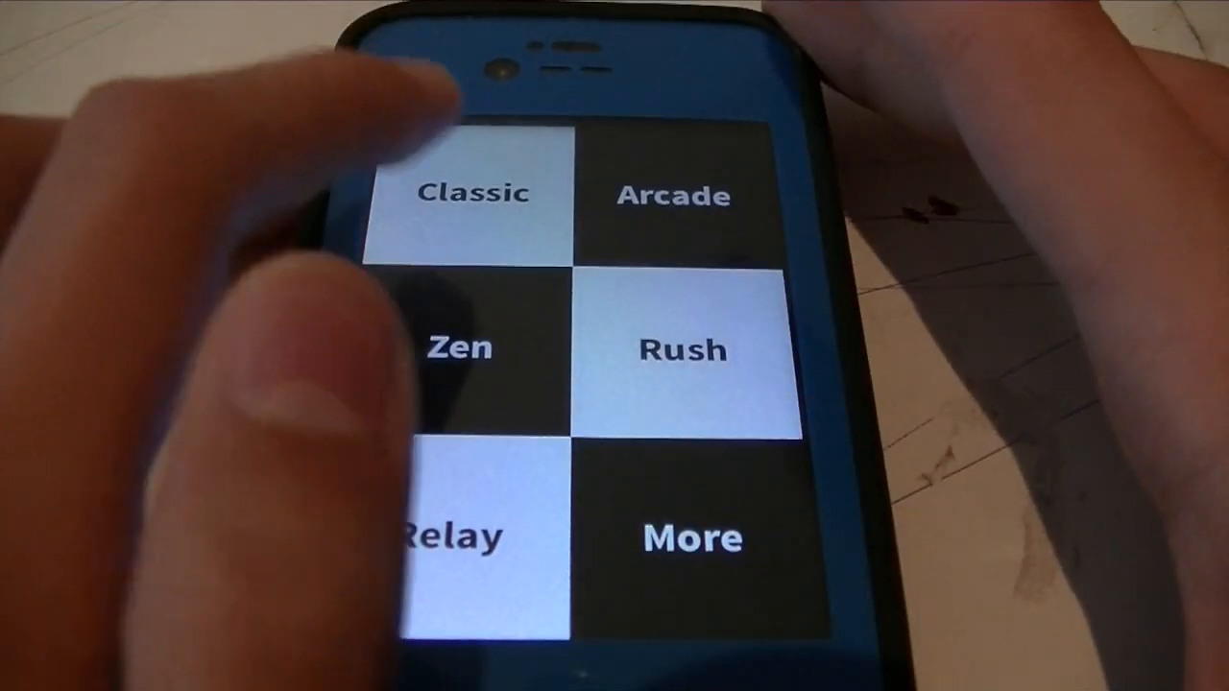
left_click(464, 192)
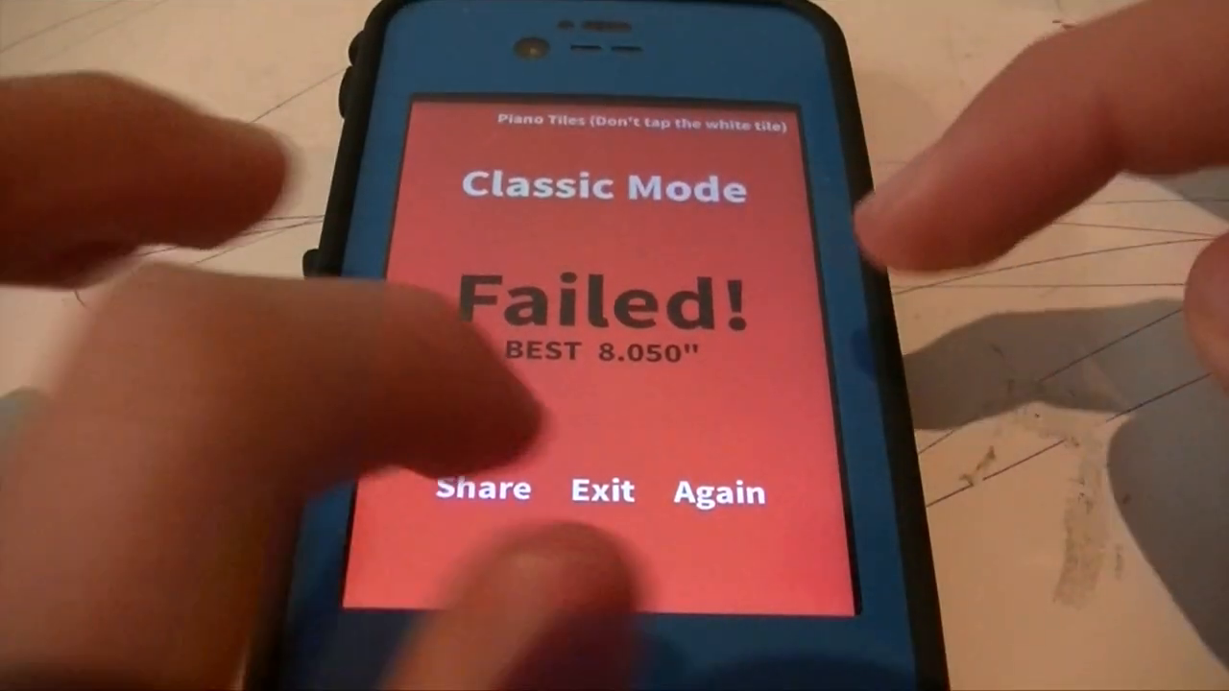
left_click(715, 491)
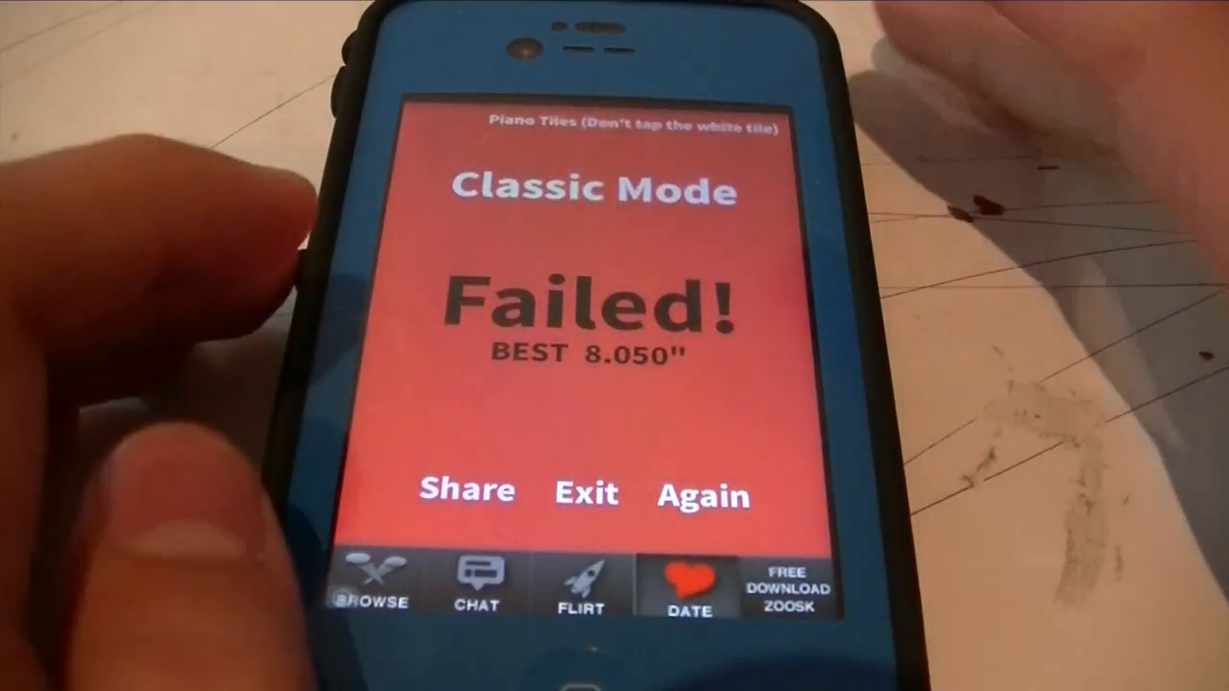
left_click(701, 495)
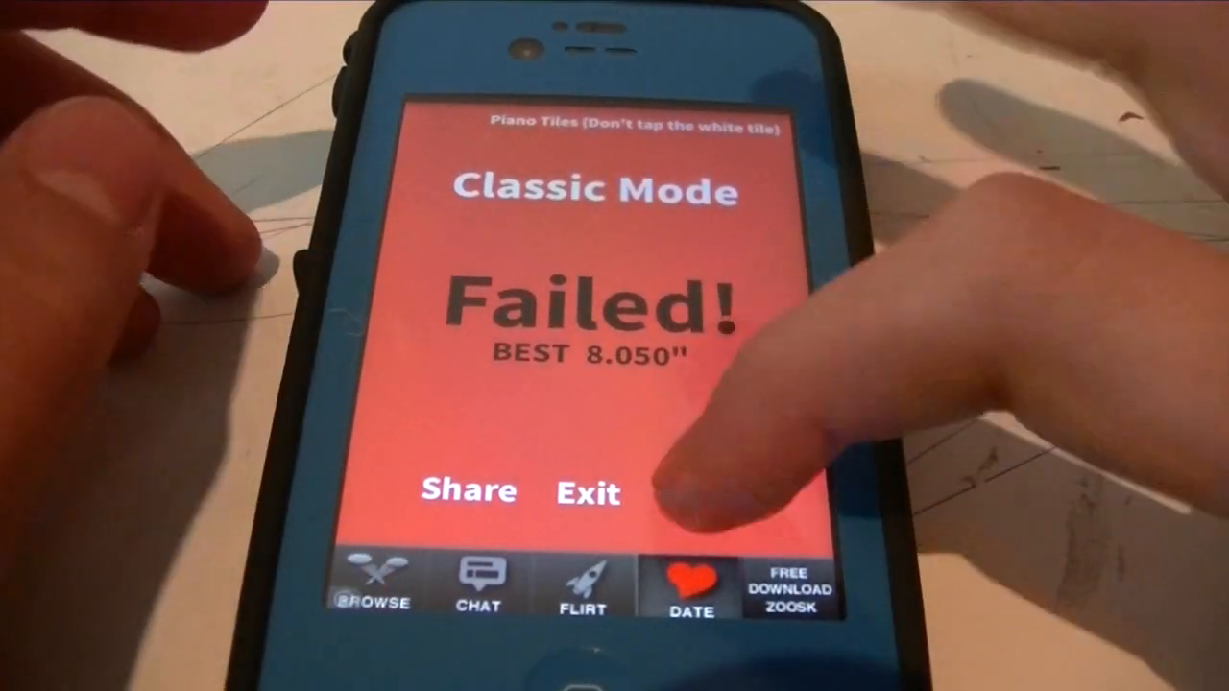
- Play another Classic Mode round, fail again with best still 8.050", and leave the results
left_click(584, 491)
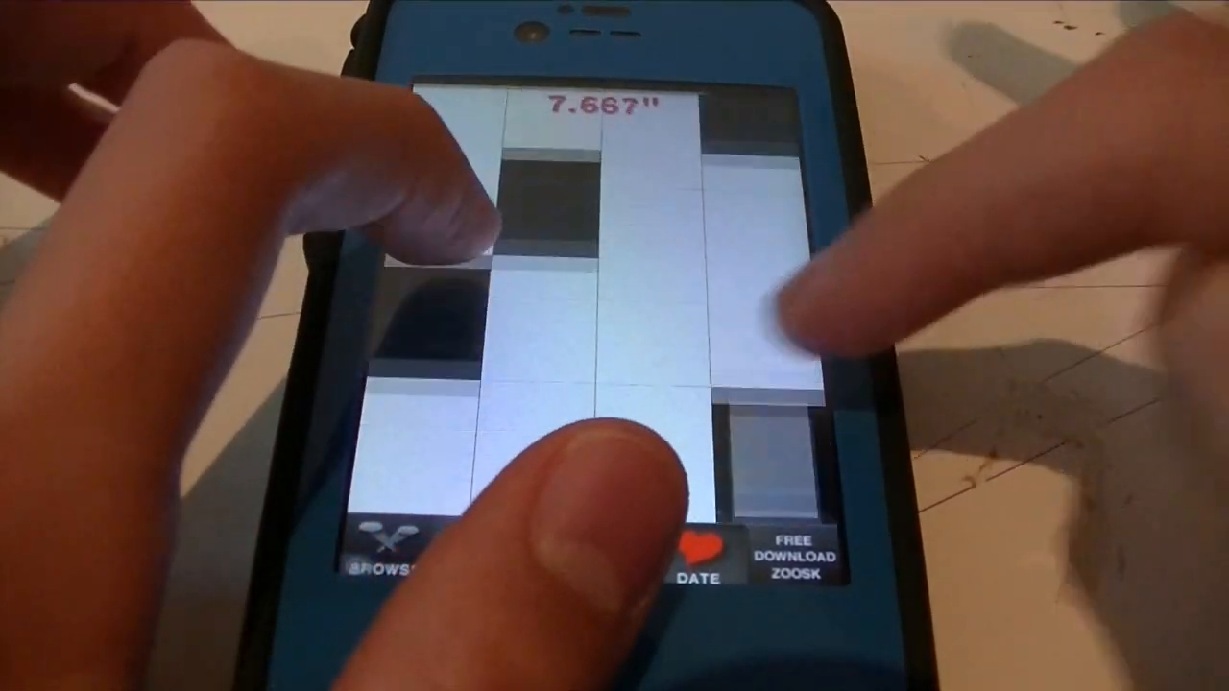
left_click(595, 431)
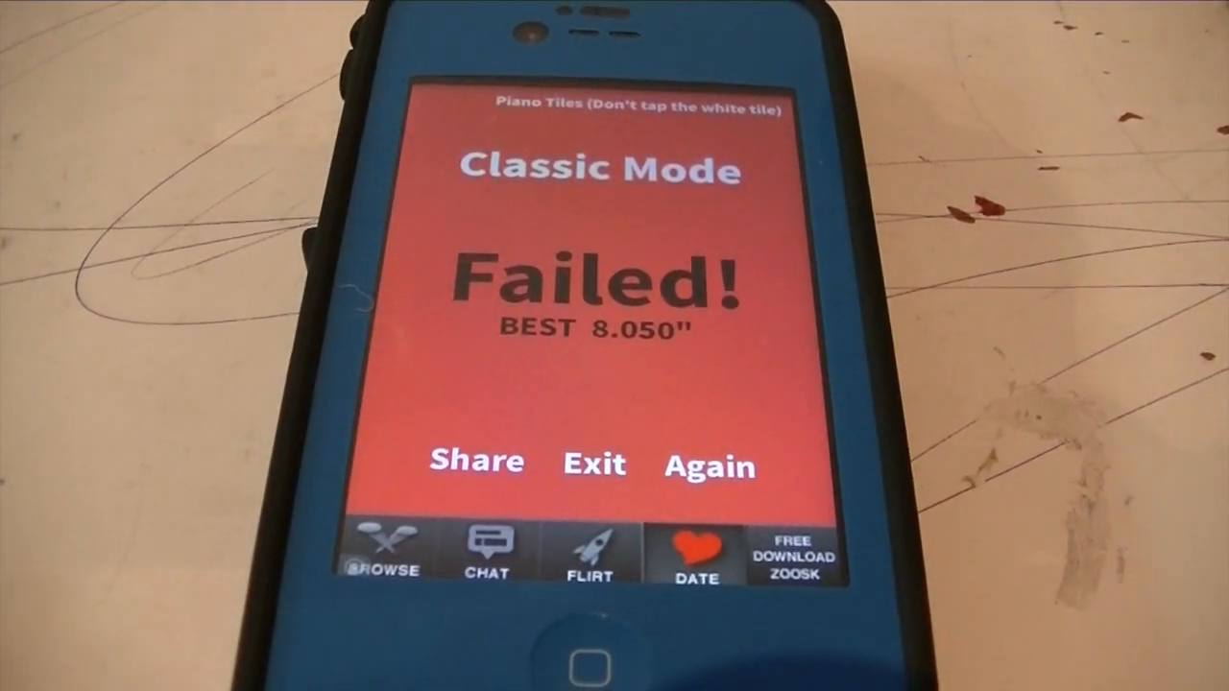
left_click(710, 466)
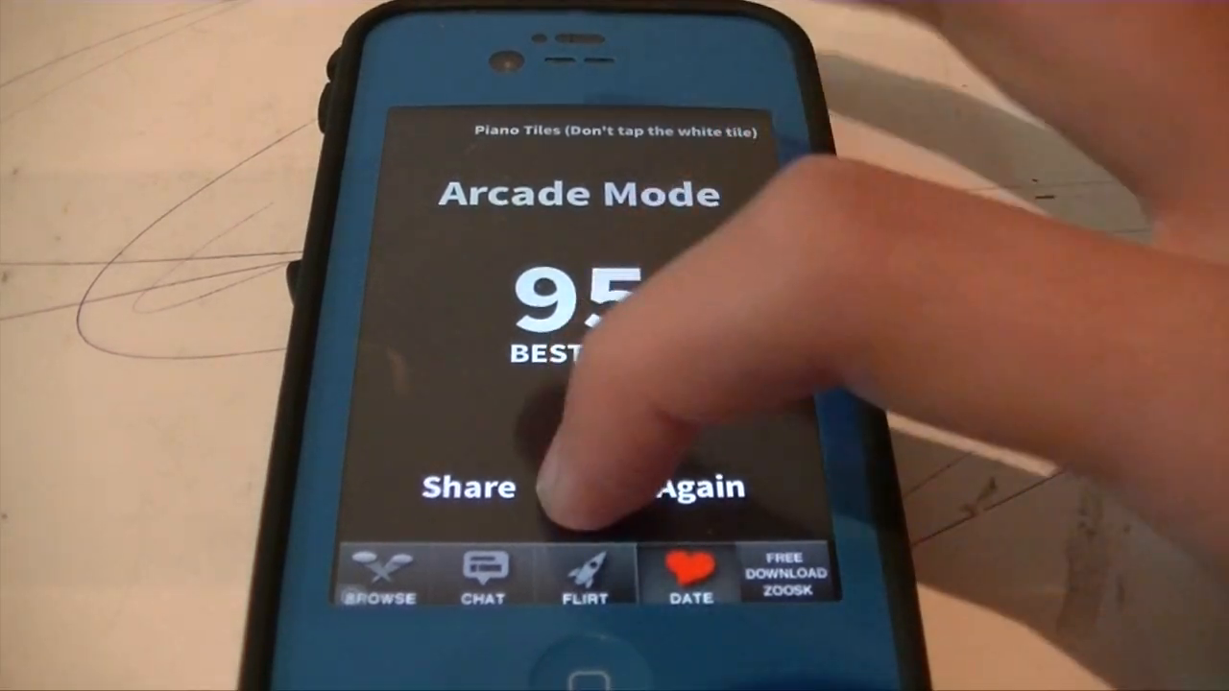
- Replay Arcade Mode after the 95 score and tap black tiles past 60 points
left_click(701, 488)
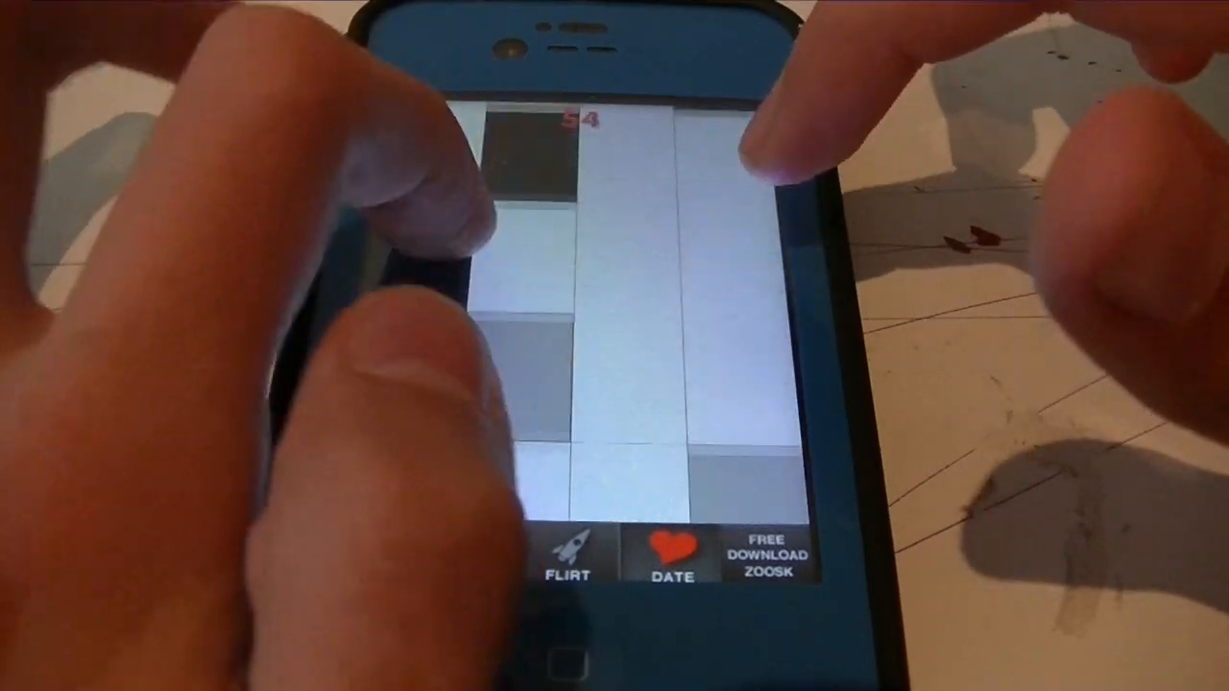
left_click(624, 288)
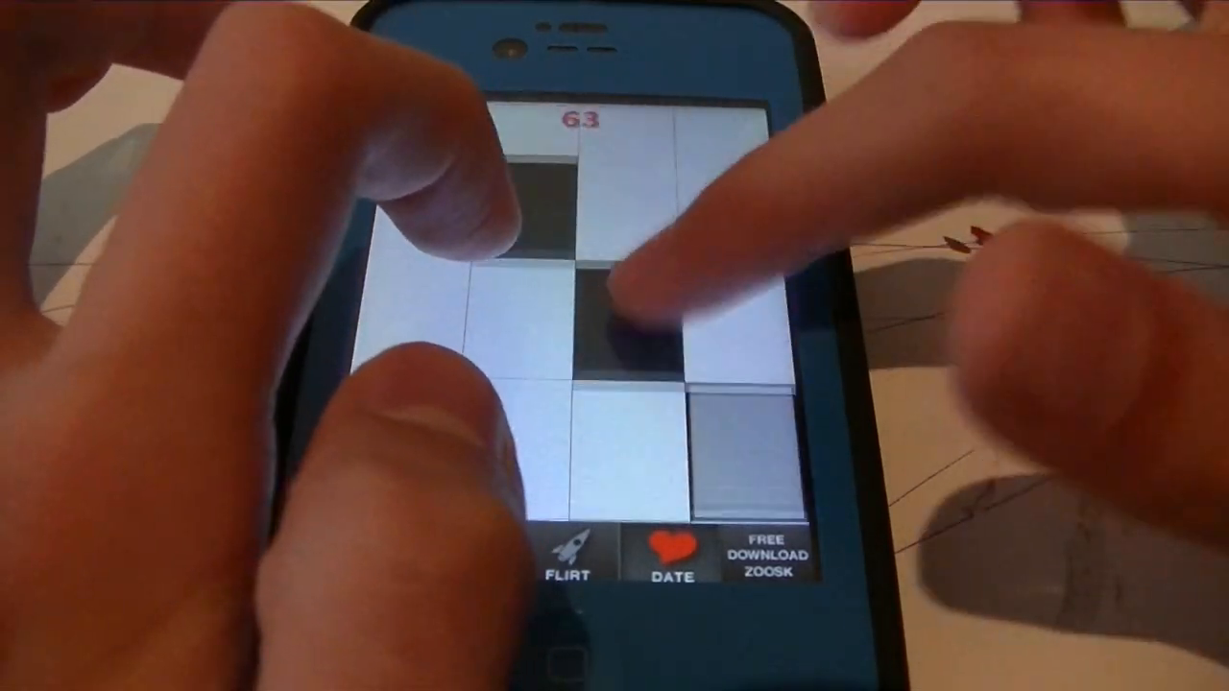
left_click(624, 288)
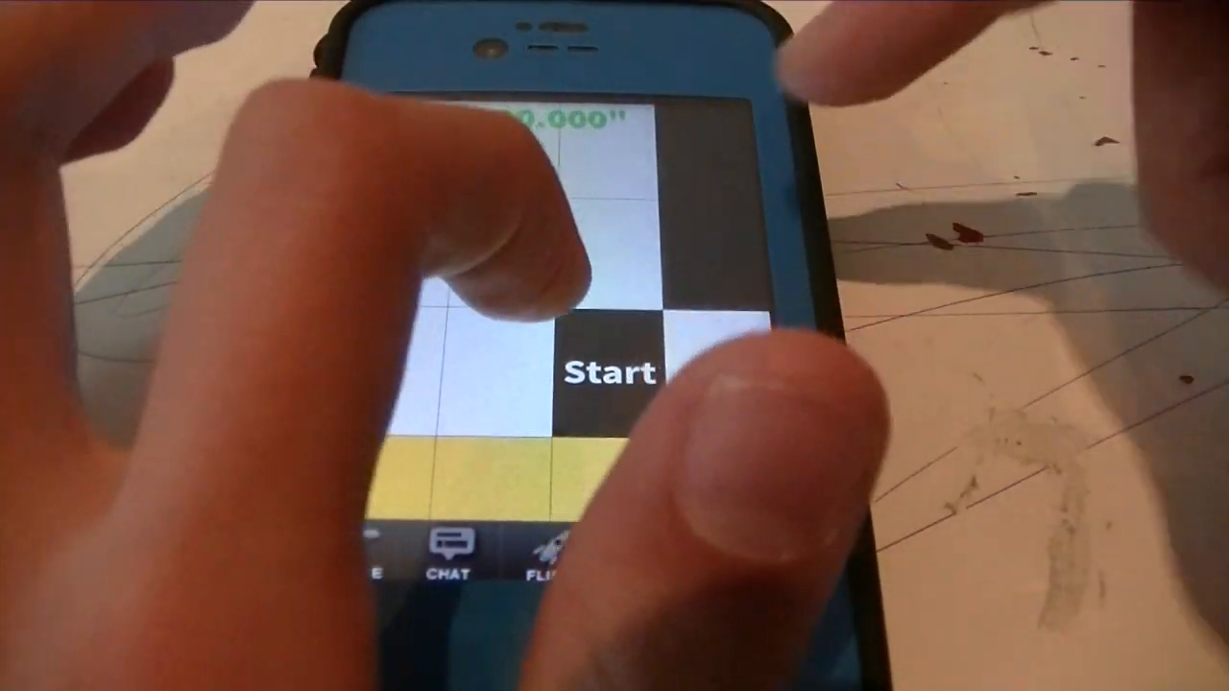
- Play a Zen Mode run to a new best of 125 tiles and leave the results
left_click(595, 375)
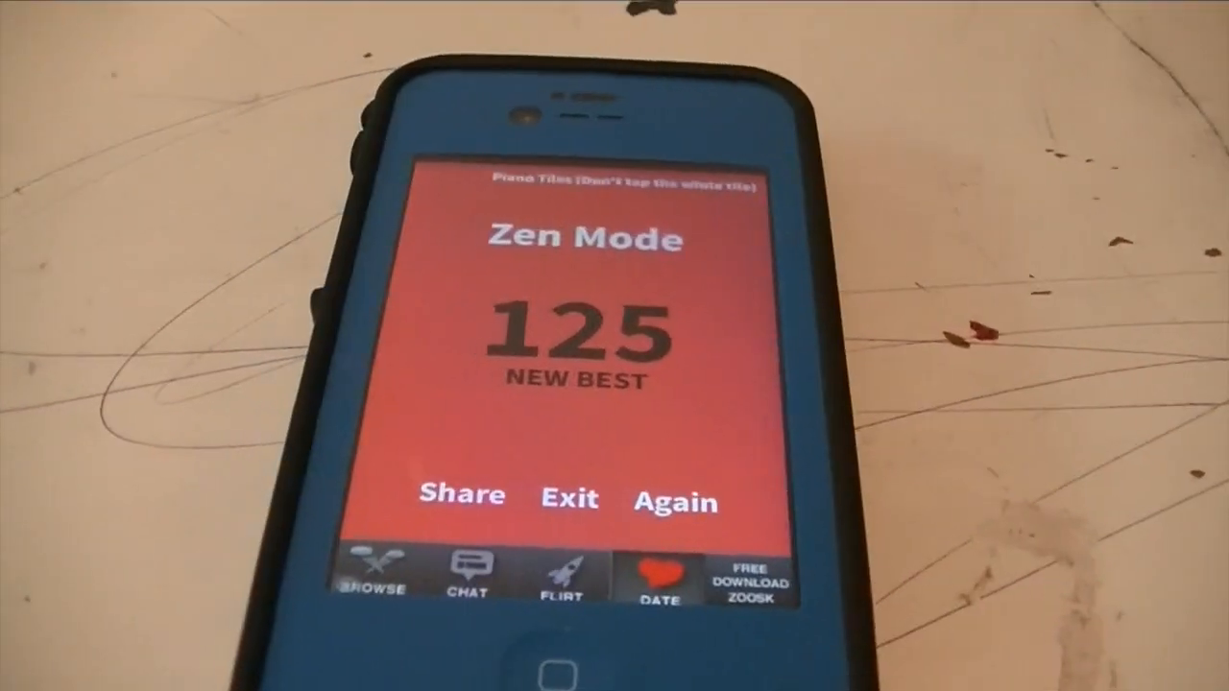
left_click(567, 499)
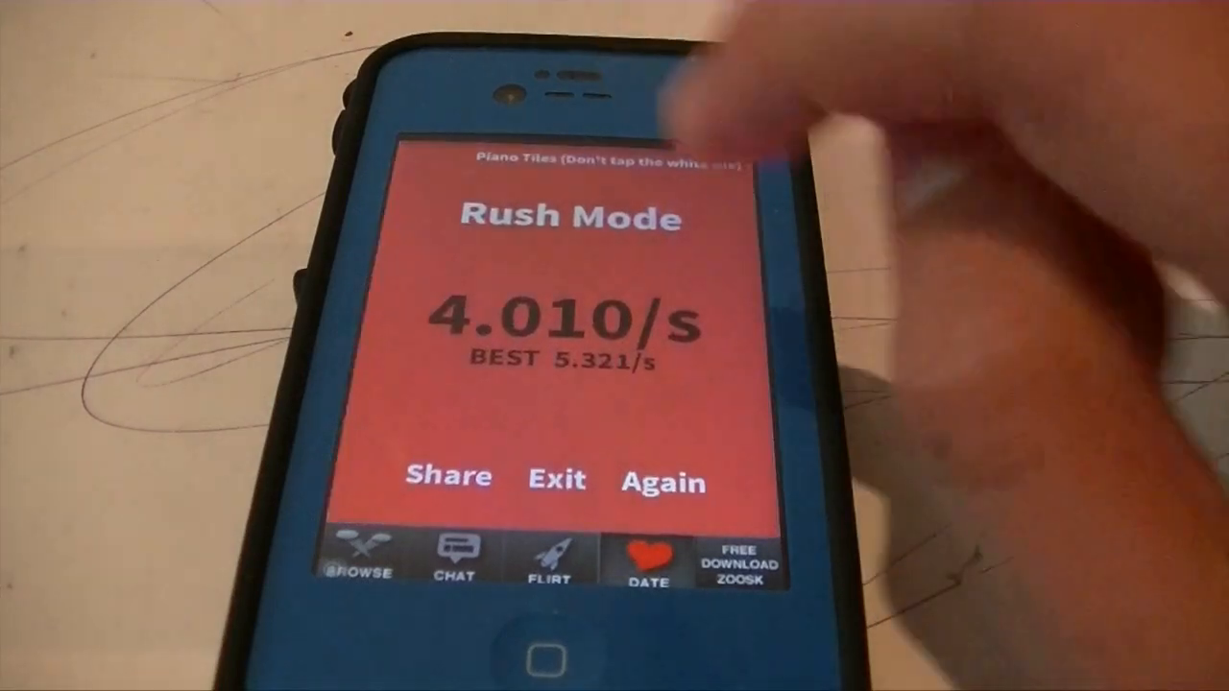
- Replay Rush Mode after the 4.010/s result and tap tiles up to about 4.9/s
left_click(661, 480)
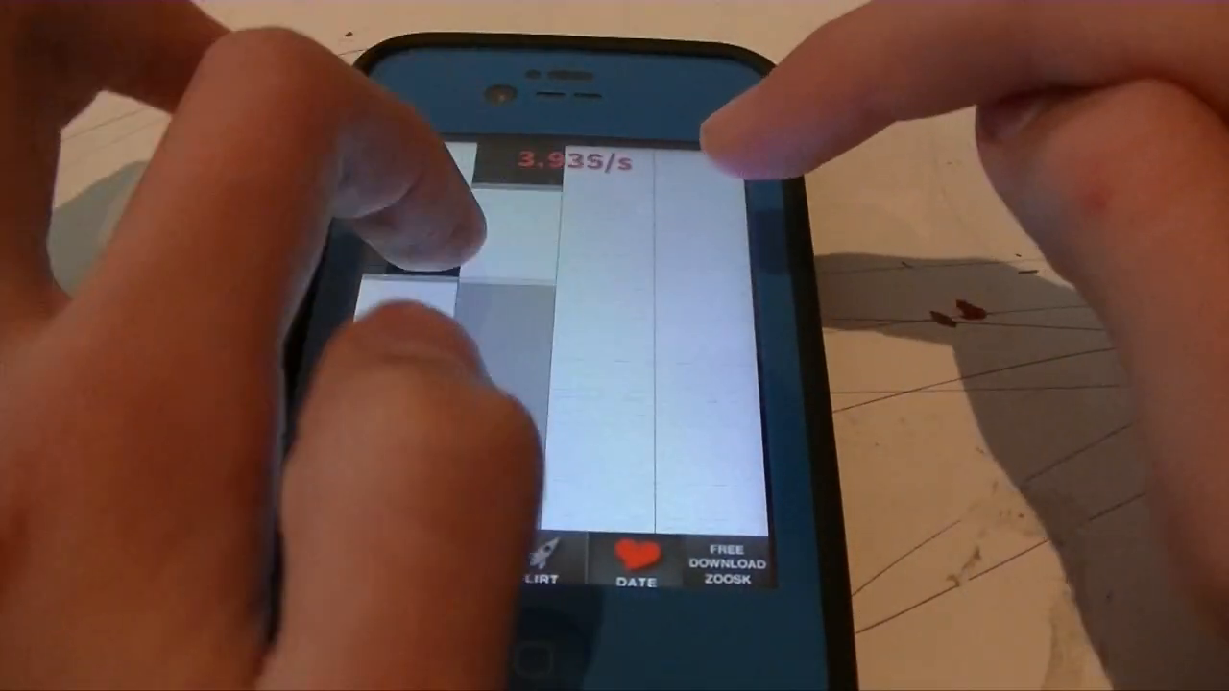
left_click(441, 336)
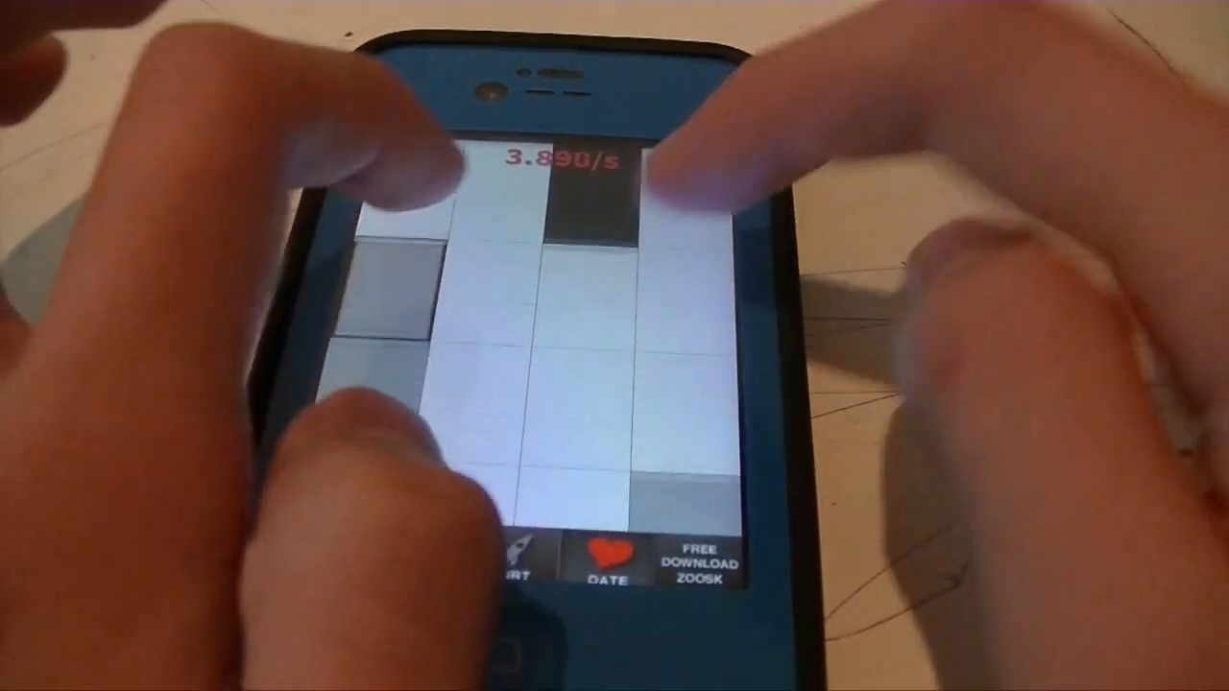
left_click(595, 211)
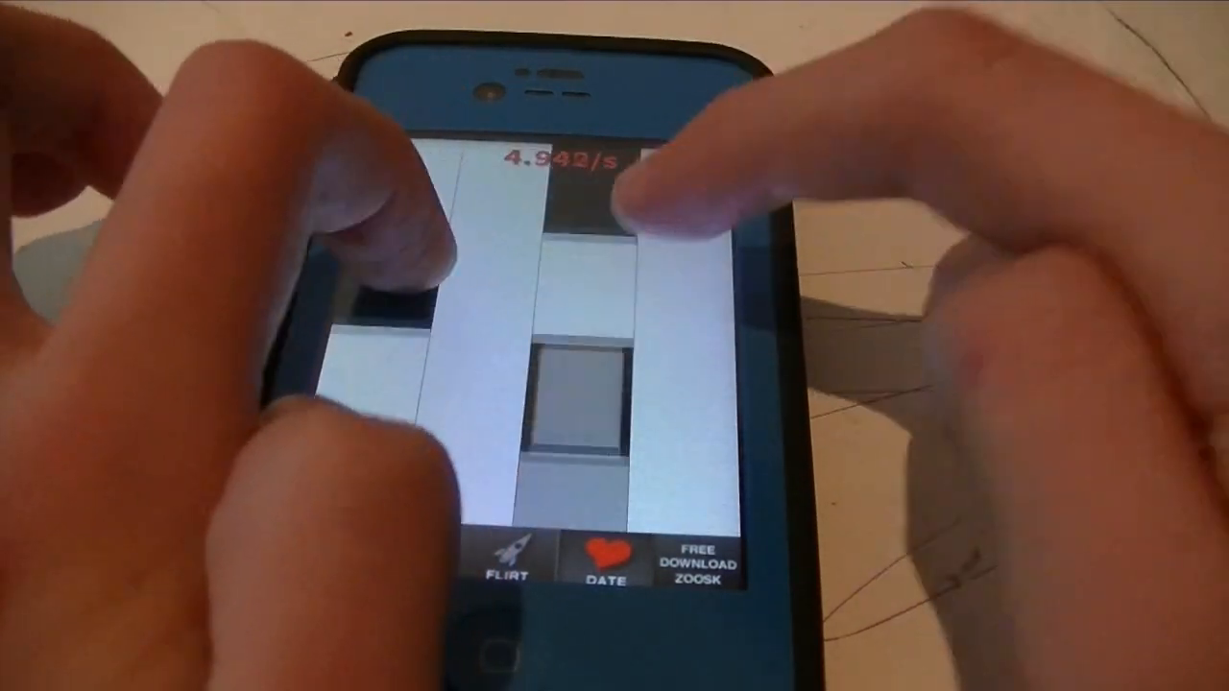
left_click(615, 269)
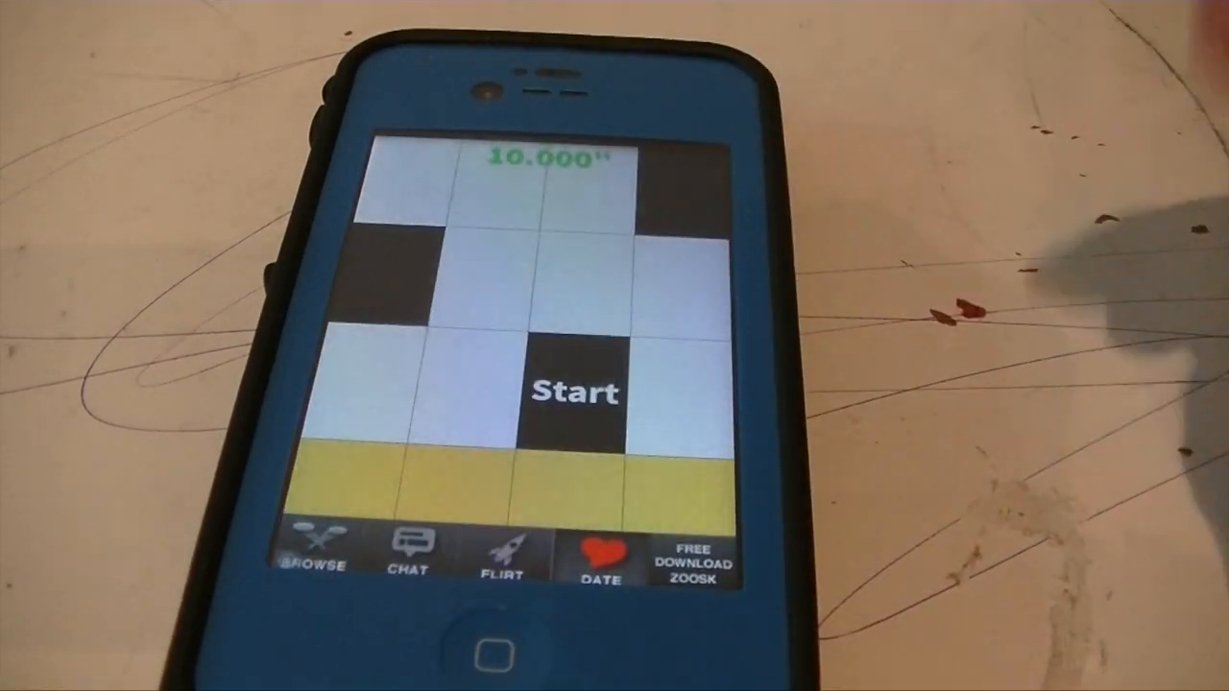
- Play a Relay Mode run ending at 79 against the 246 best, then start again
left_click(572, 388)
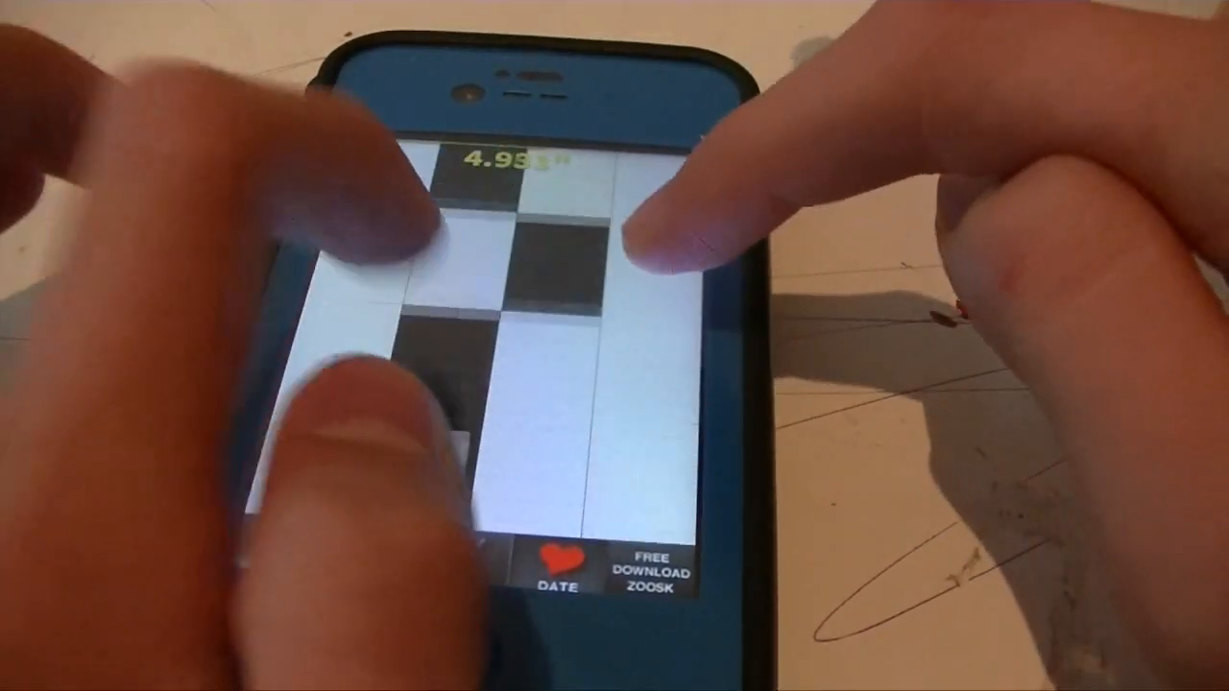
left_click(633, 269)
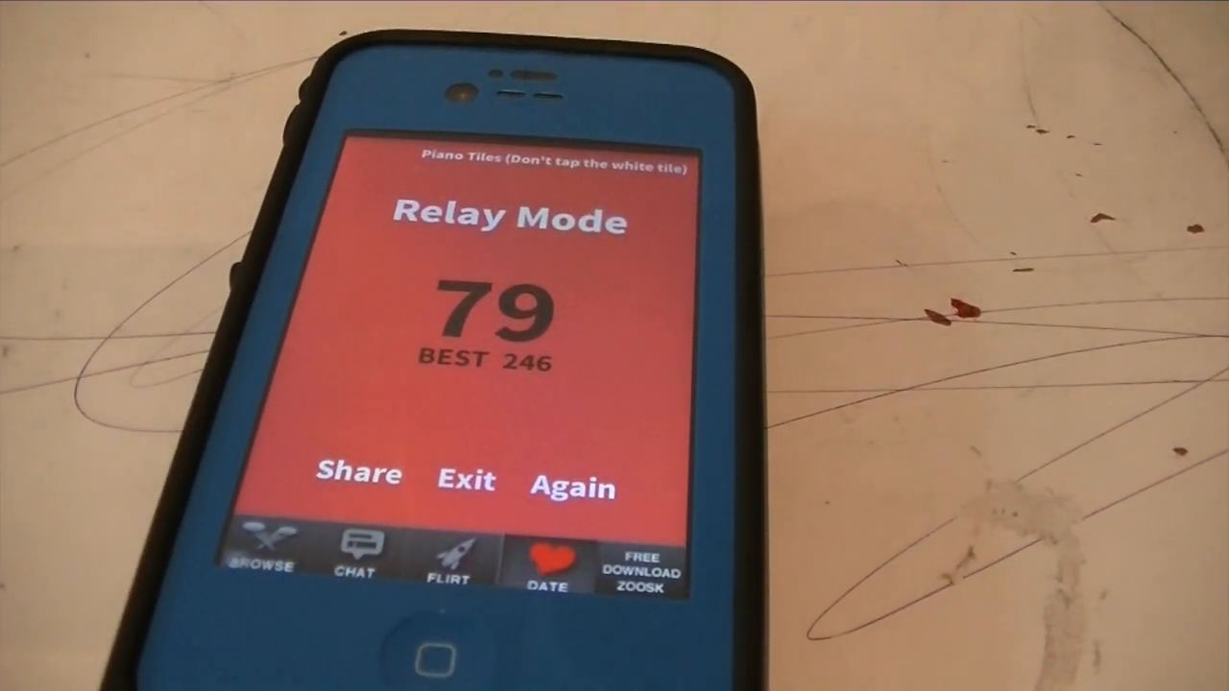
left_click(572, 483)
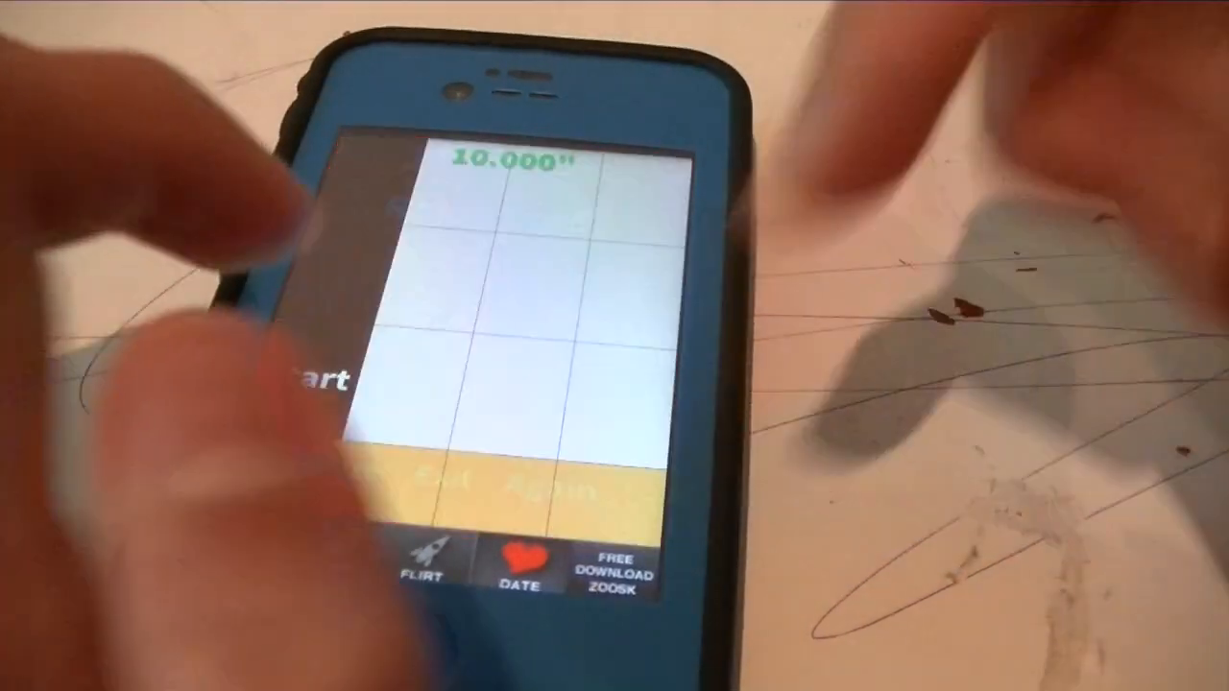